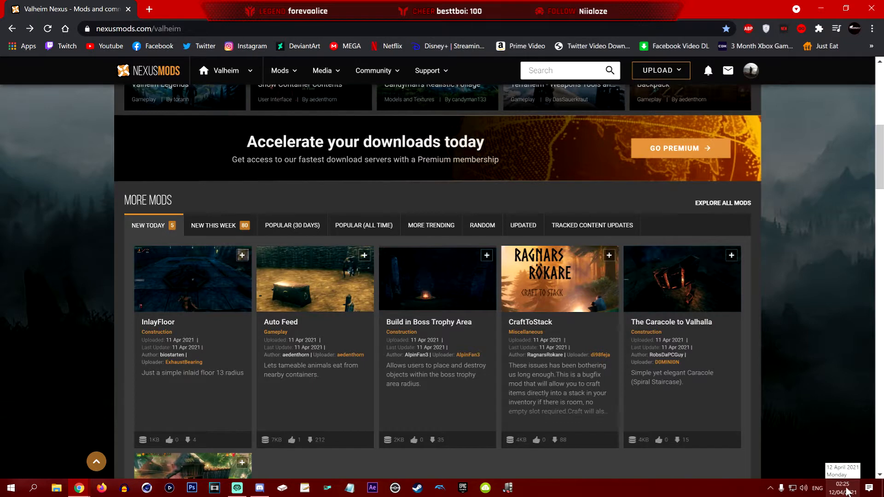
mouse_move(844, 379)
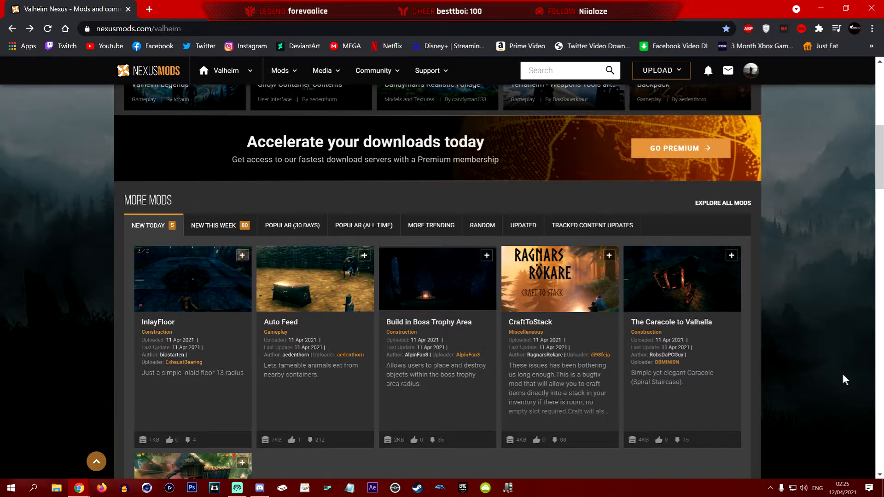
mouse_move(337, 291)
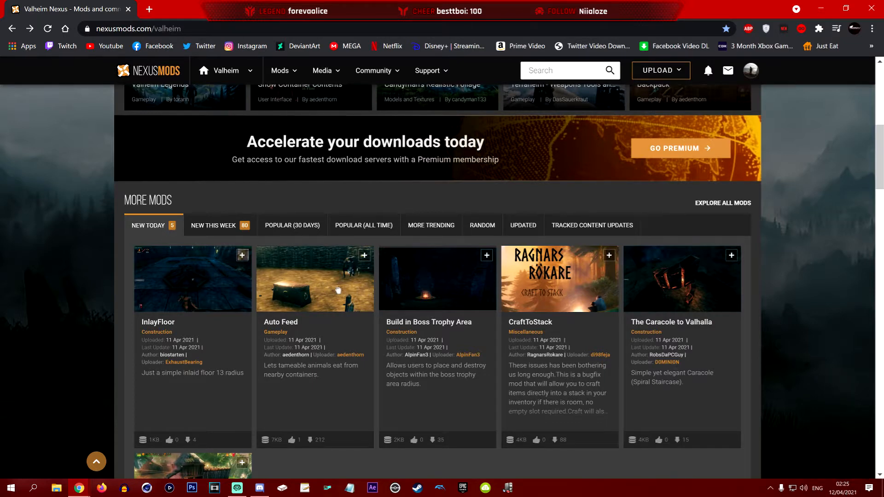
mouse_move(296, 328)
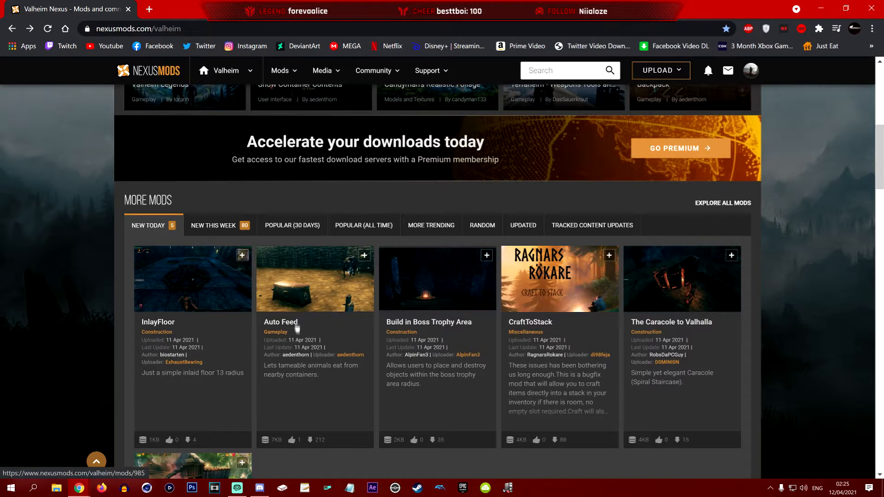
mouse_move(350, 357)
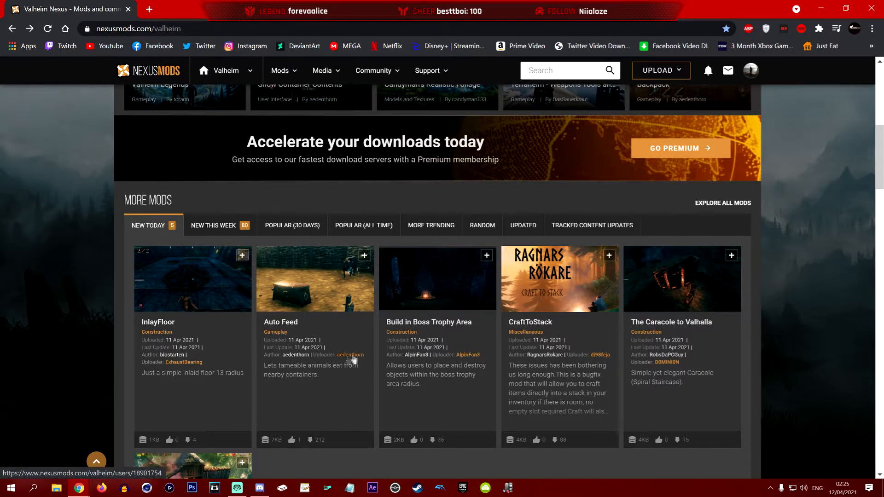
Step: Open the Auto Feed mod page from New Today and start its Manual download
left_click(280, 322)
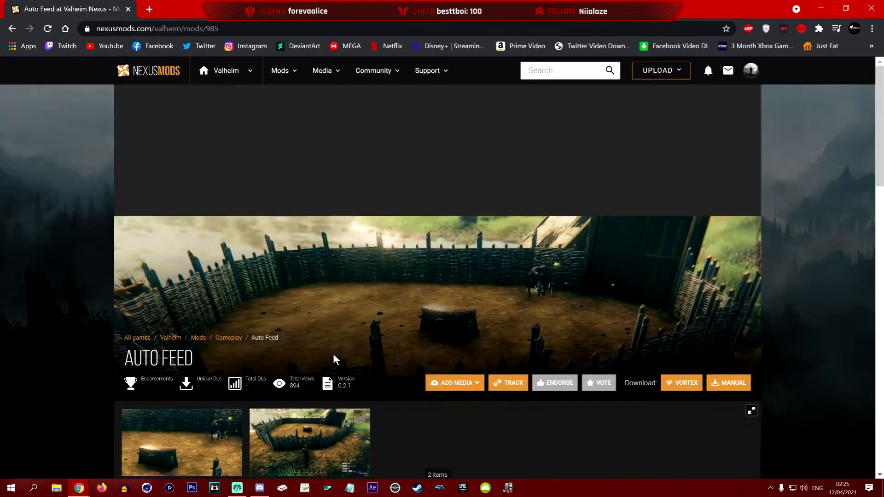
scroll("down", 3)
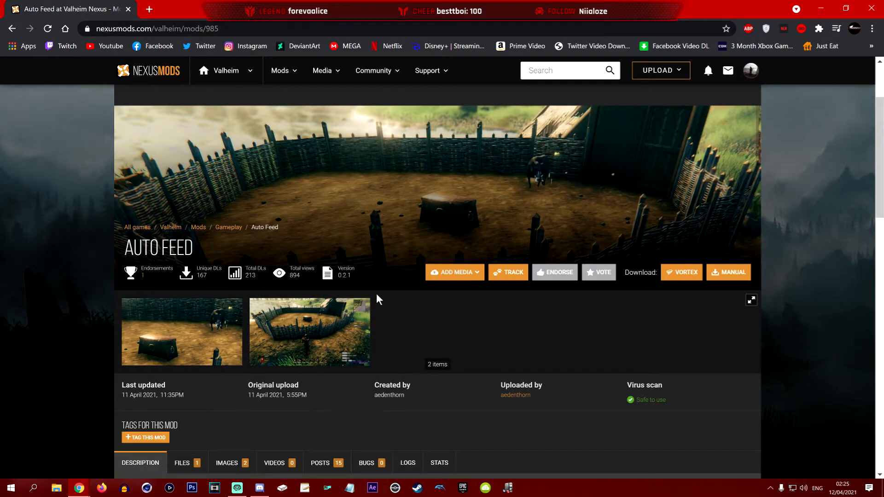
scroll("down", 3)
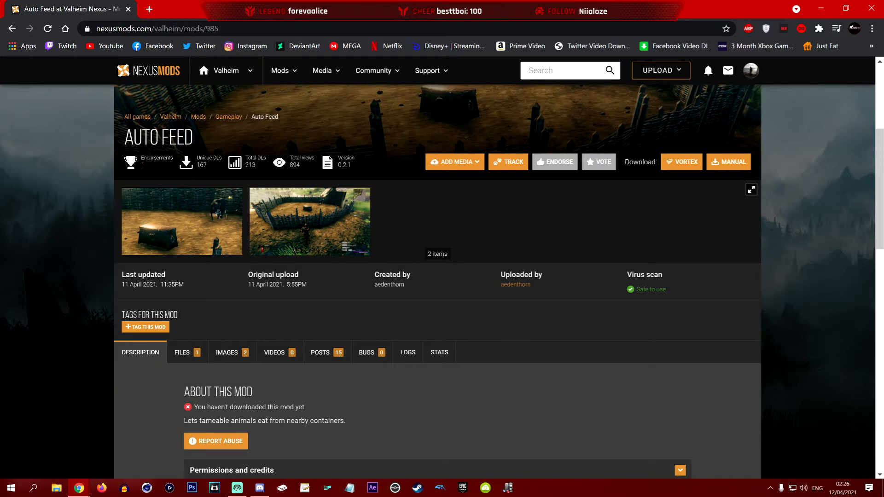
mouse_move(92, 143)
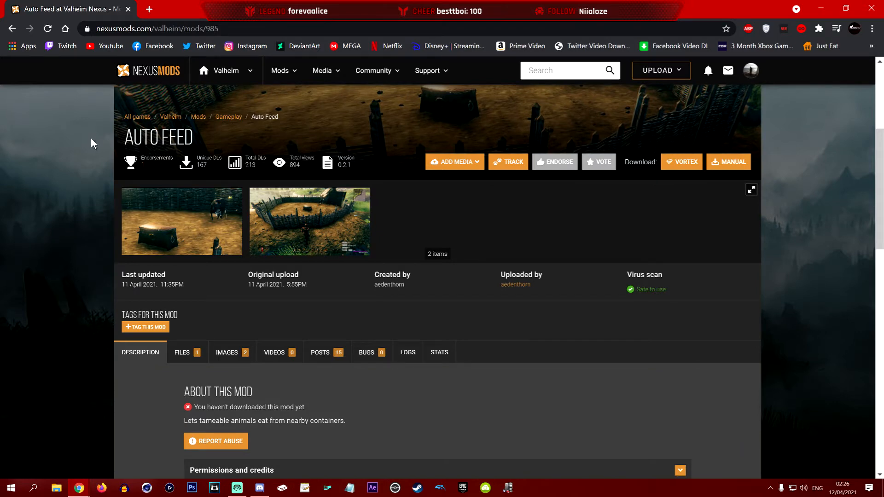
mouse_move(426, 308)
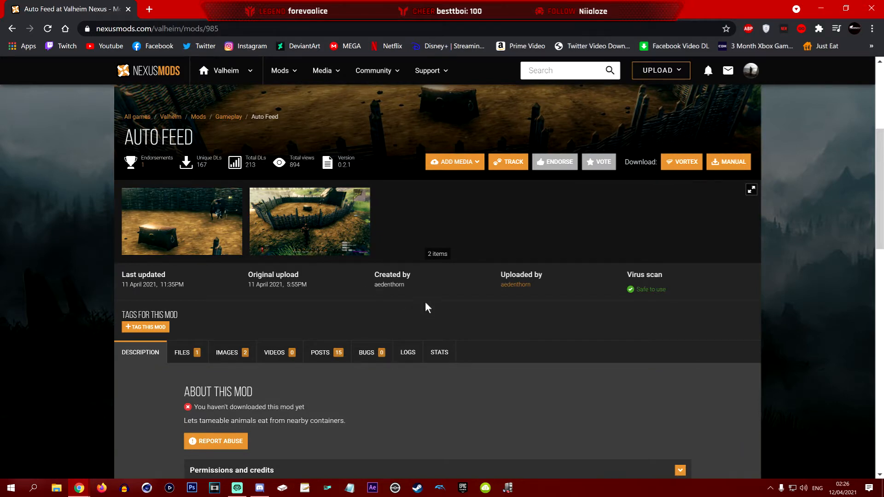
scroll("down", 3)
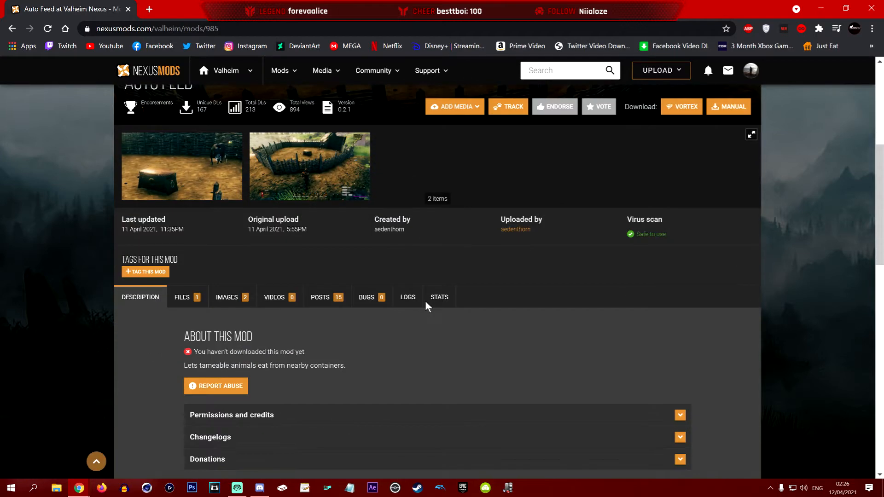
scroll("up", 3)
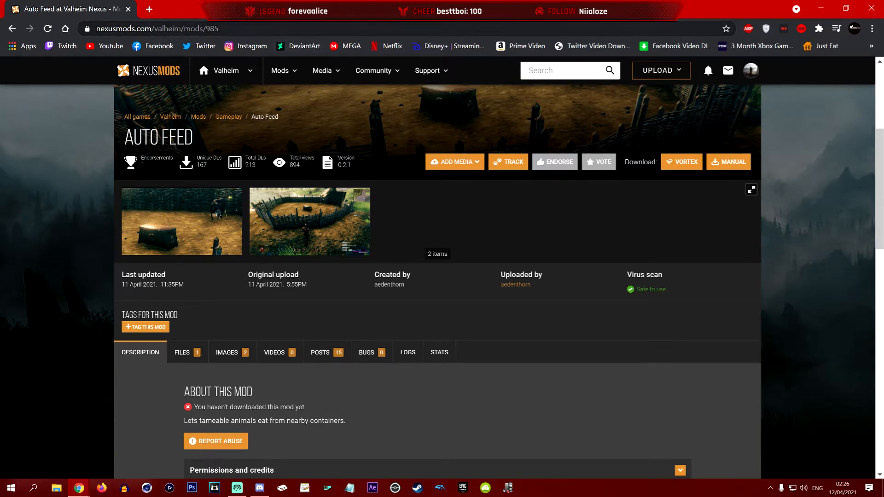
left_click(183, 352)
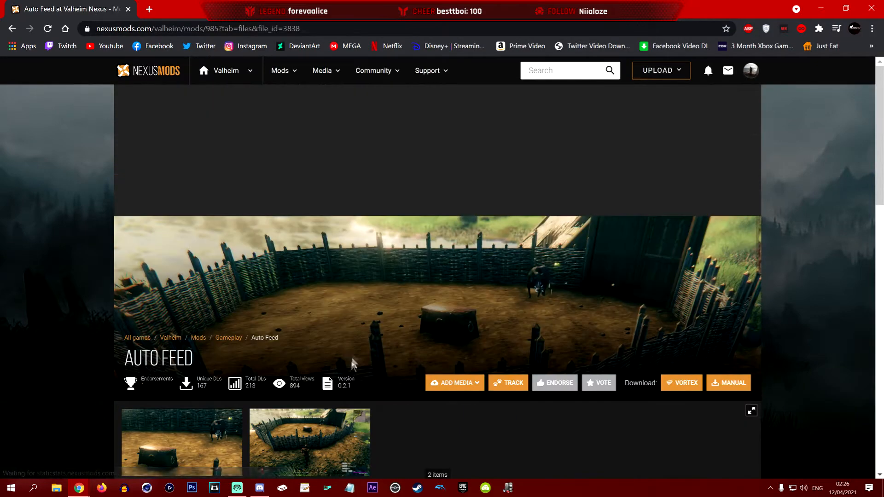
Step: Open Valheim's Properties from the Steam Library's right-click menu
left_click(727, 382)
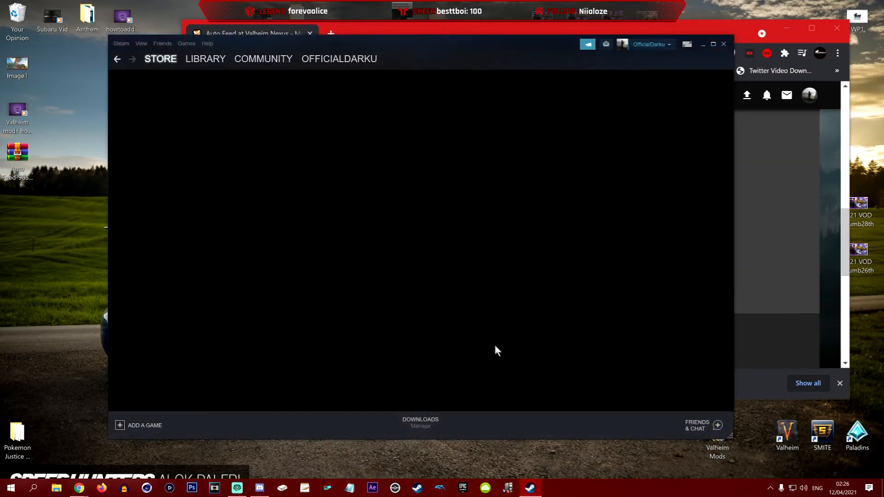
left_click(205, 59)
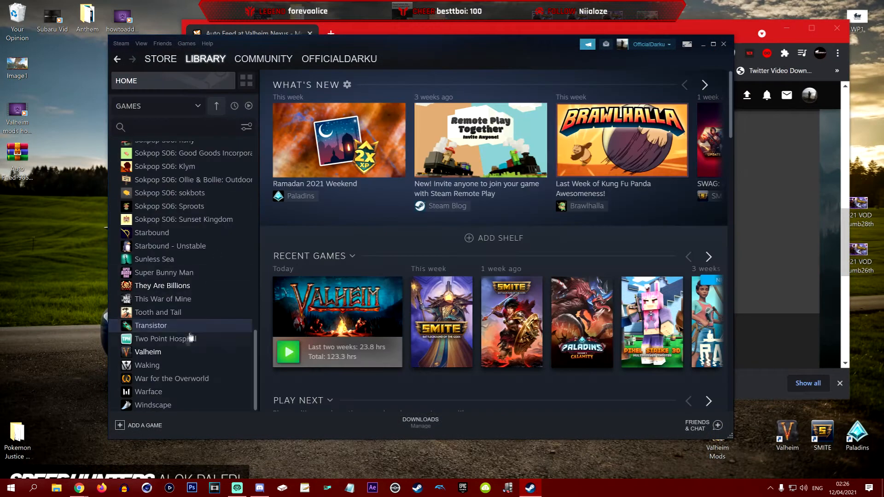
right_click(147, 351)
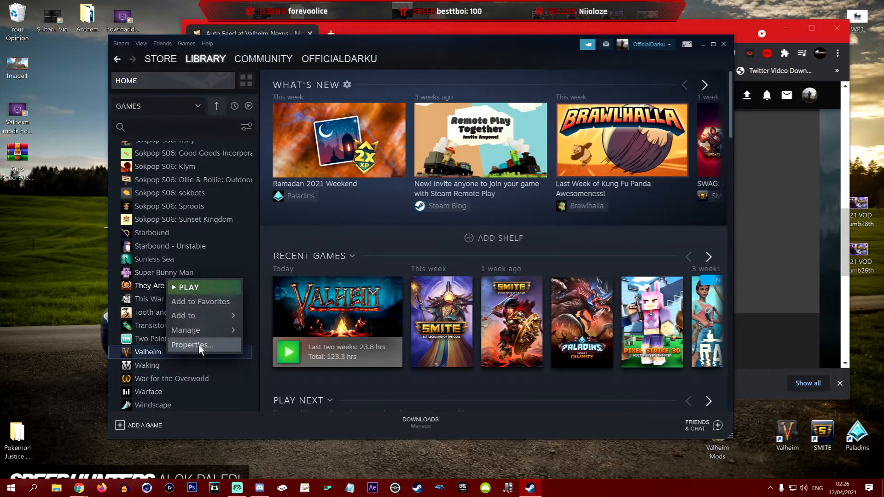
left_click(191, 344)
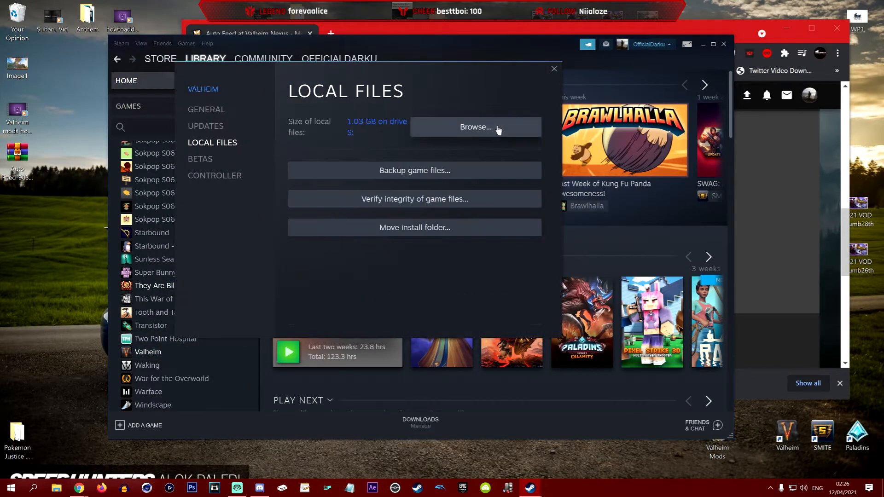
Step: Browse Valheim's local files to open its install folder in File Explorer
left_click(552, 68)
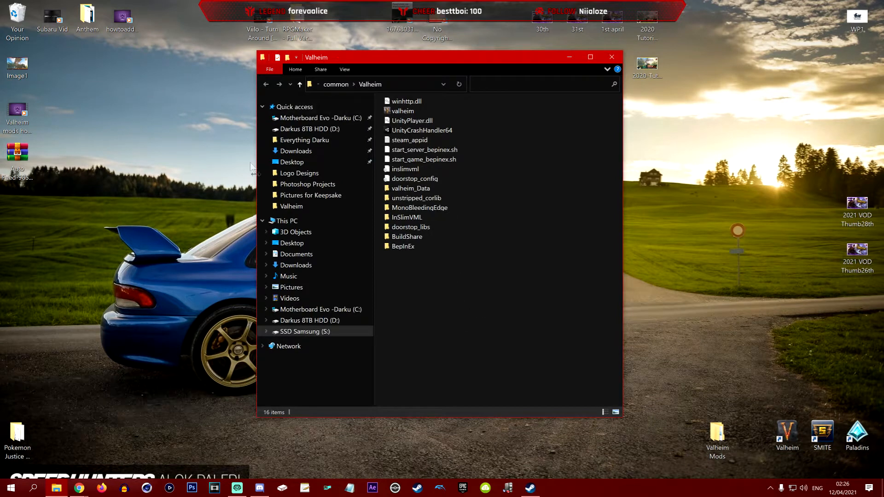
Step: Open the BepInEx folder and open the downloaded Auto Feed zip in WinRAR
left_click(404, 246)
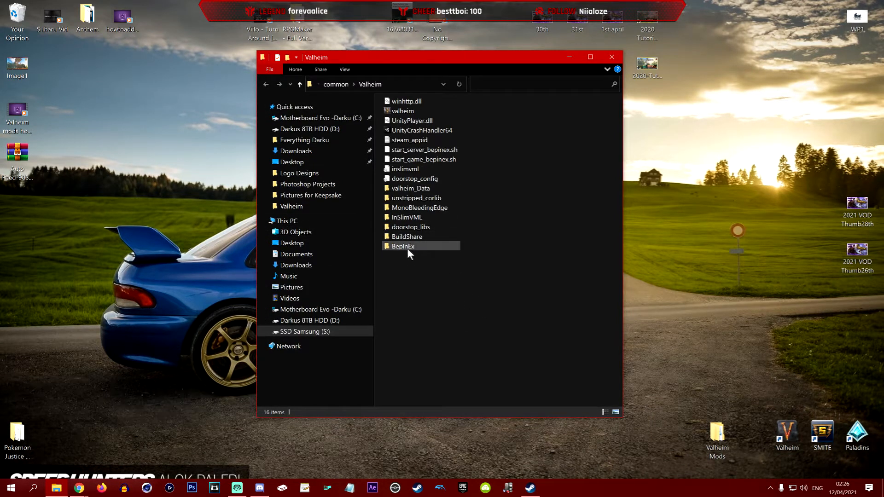
mouse_move(410, 251)
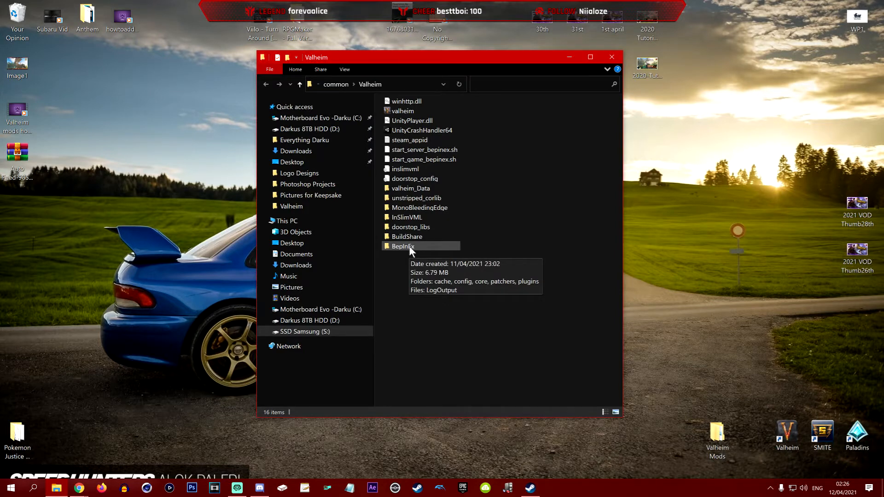
mouse_move(430, 251)
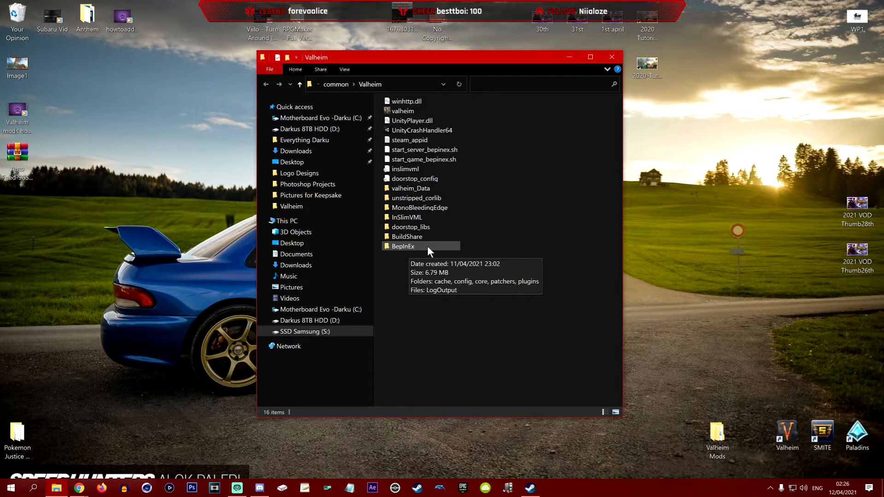
left_click(402, 246)
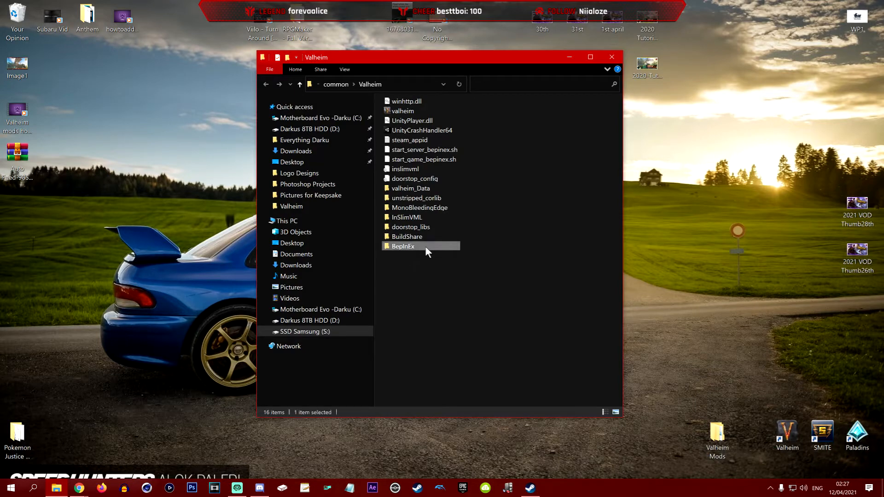
double_click(402, 247)
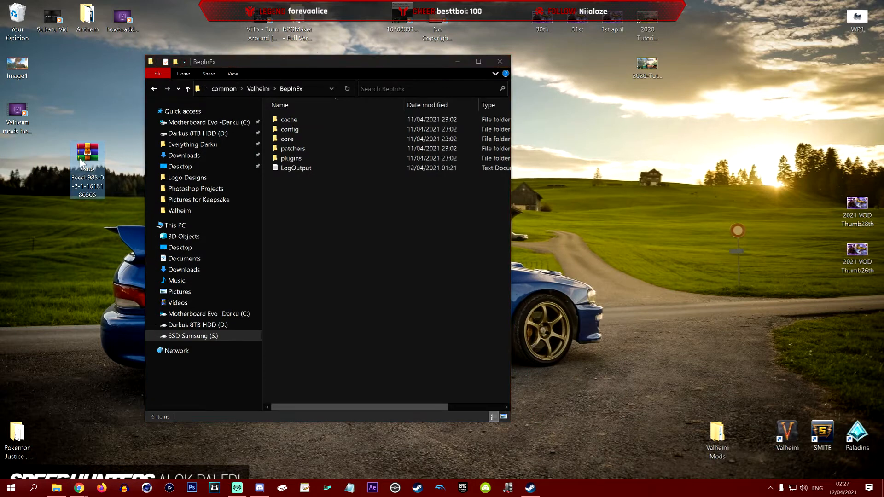
double_click(88, 151)
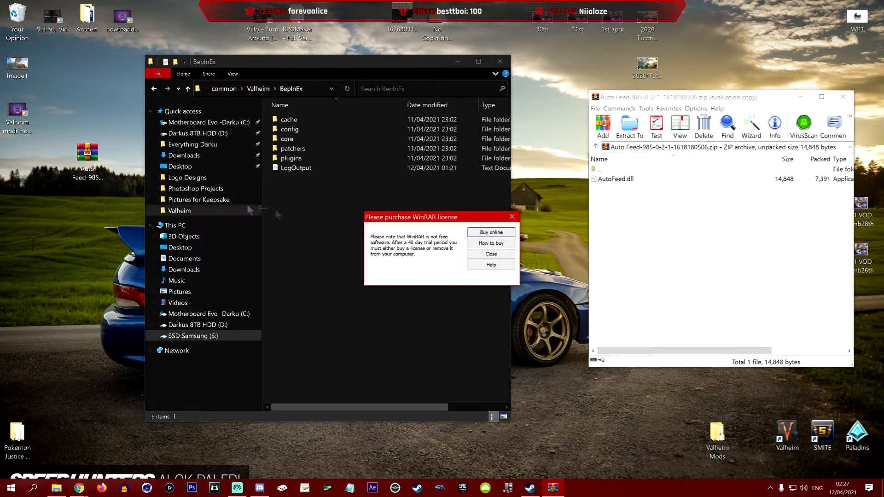
Step: Copy AutoFeed.dll from the archive into BepInEx\plugins and close WinRAR
left_click(489, 253)
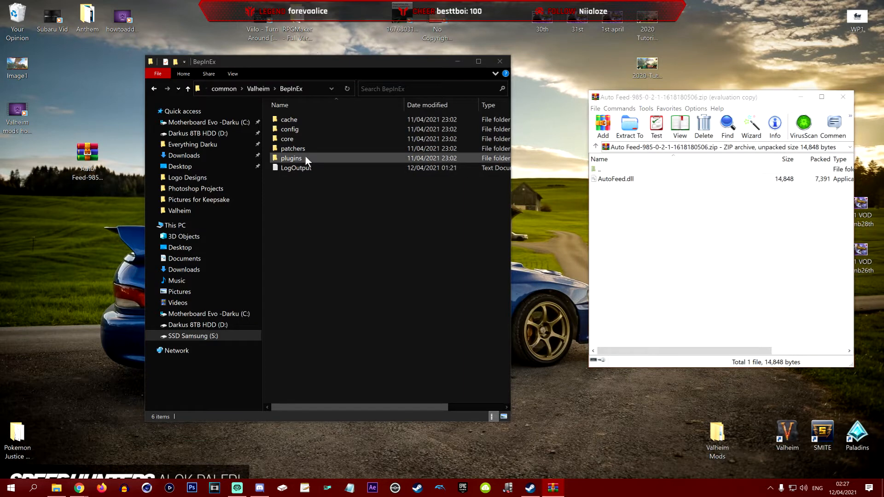
double_click(291, 158)
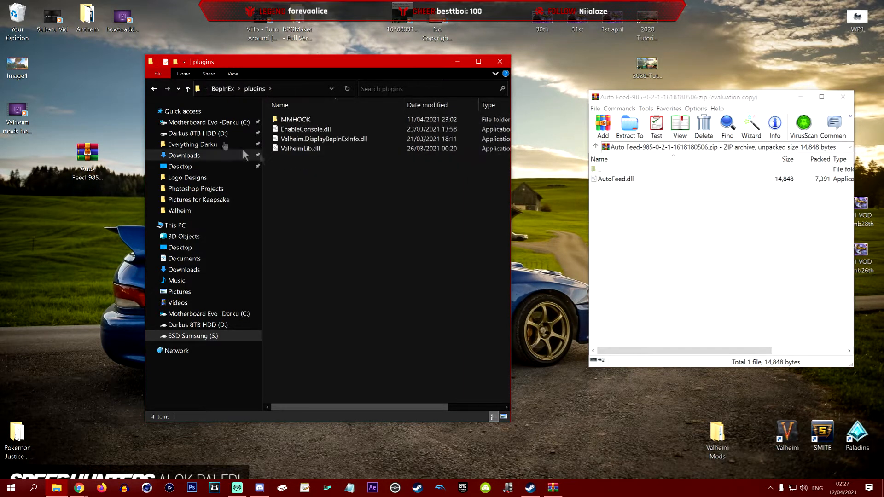
mouse_move(608, 198)
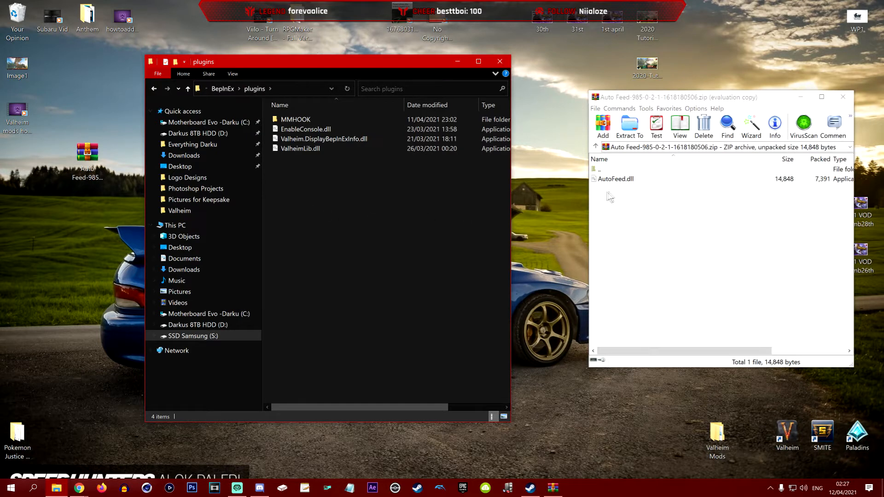
left_click(615, 179)
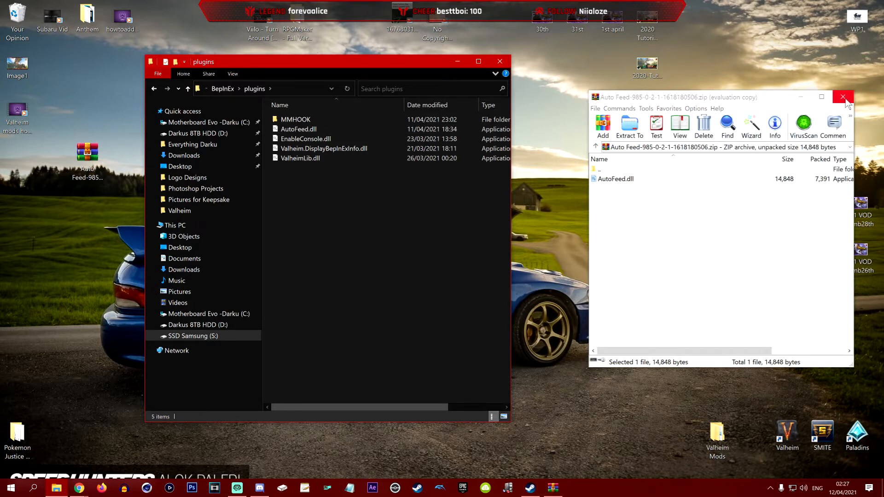
left_click(844, 97)
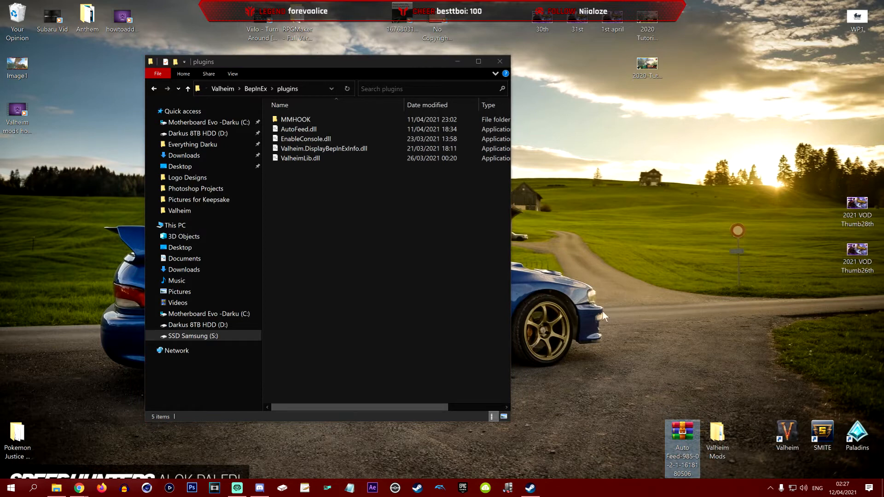
mouse_move(500, 61)
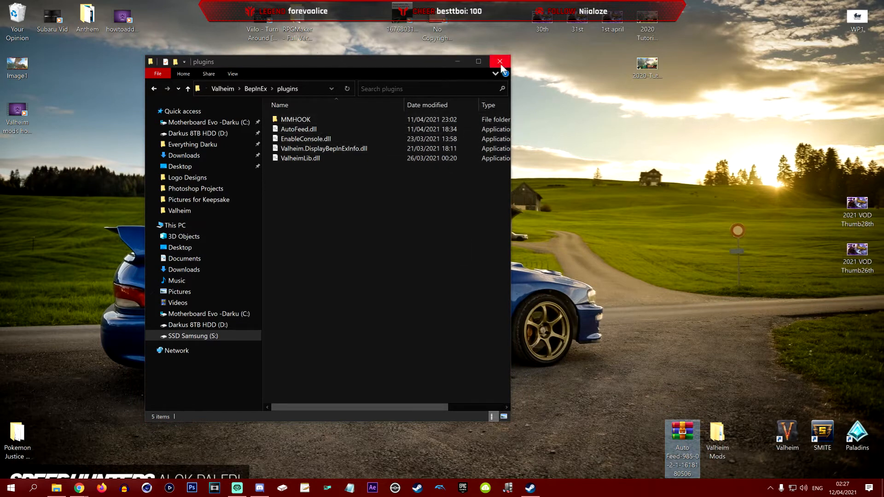
mouse_move(276, 93)
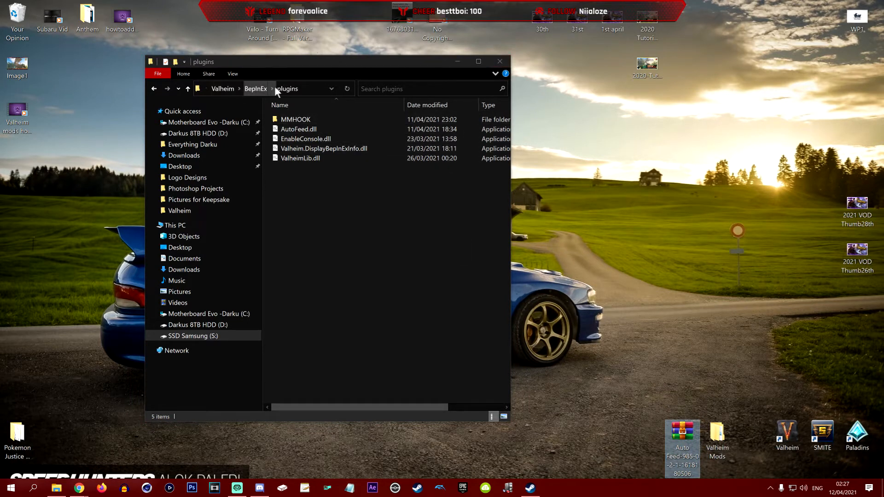
Step: Return to the Valheim install folder via the address bar breadcrumb
left_click(222, 88)
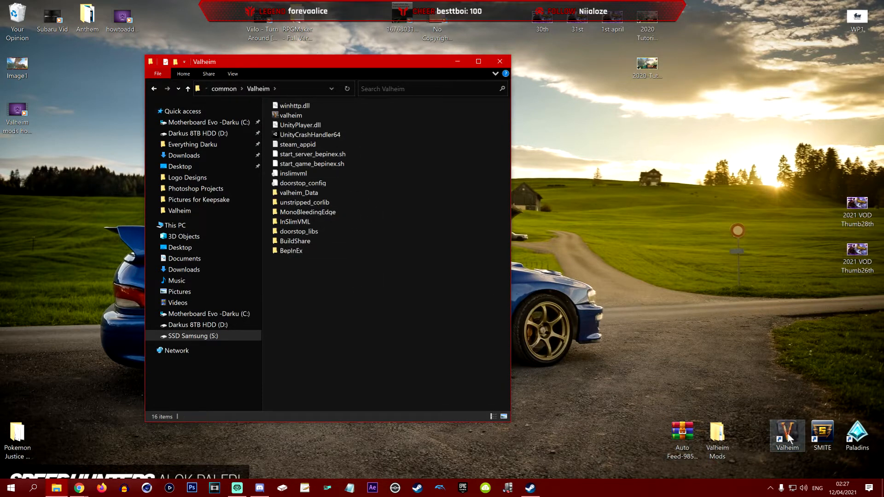
mouse_move(787, 436)
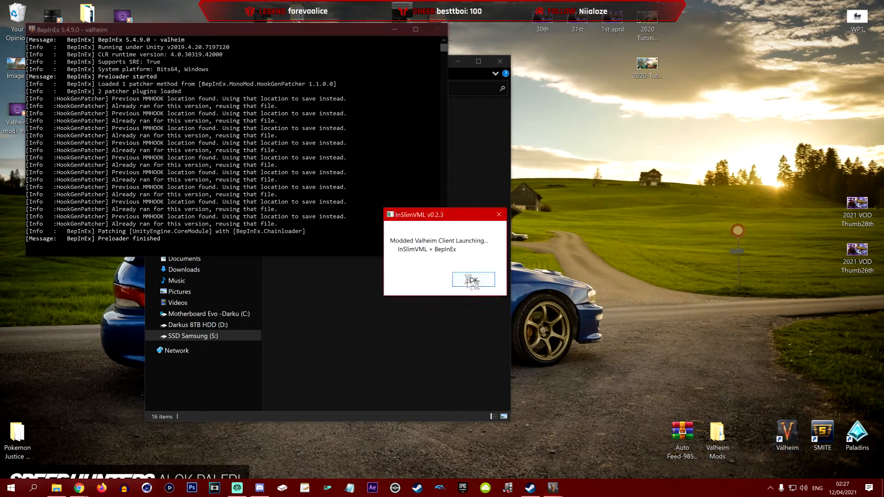
Step: Dismiss the InSlimVML notice and start the existing character in its world
left_click(472, 280)
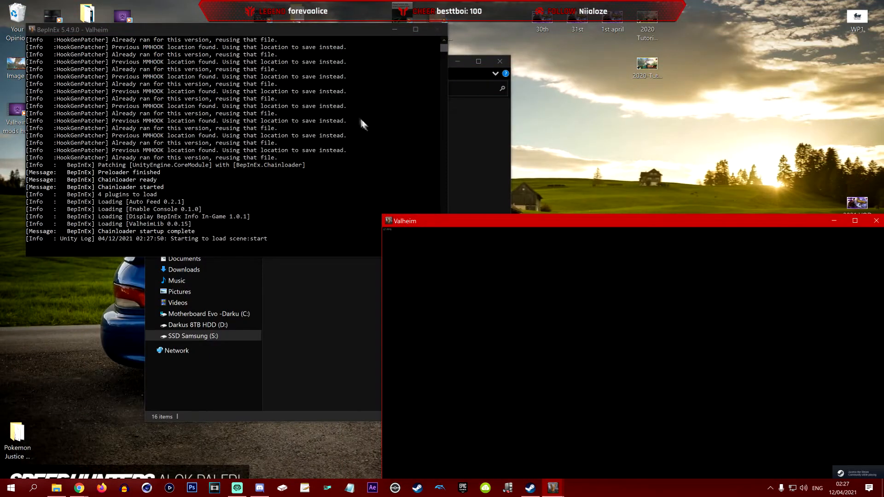
mouse_move(378, 136)
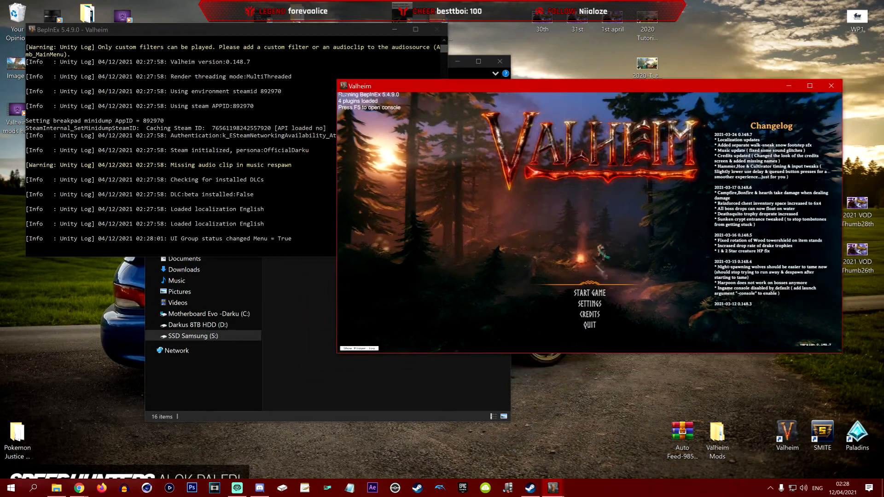
left_click(588, 293)
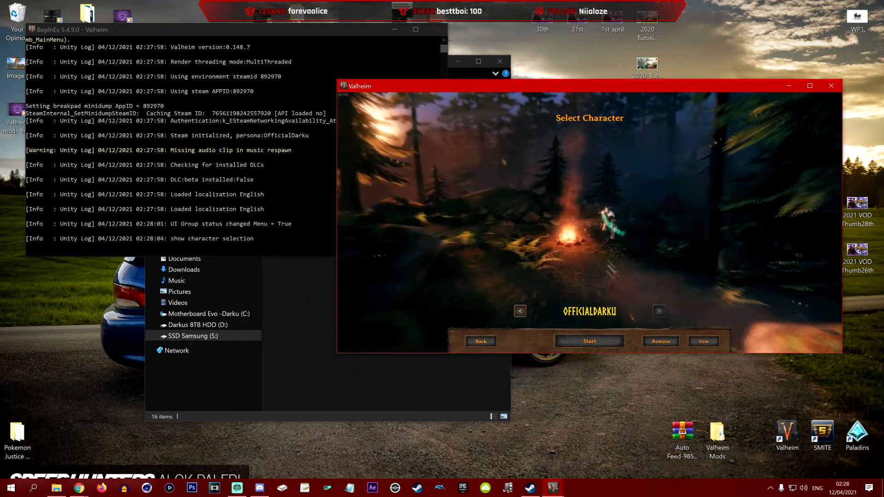
left_click(588, 341)
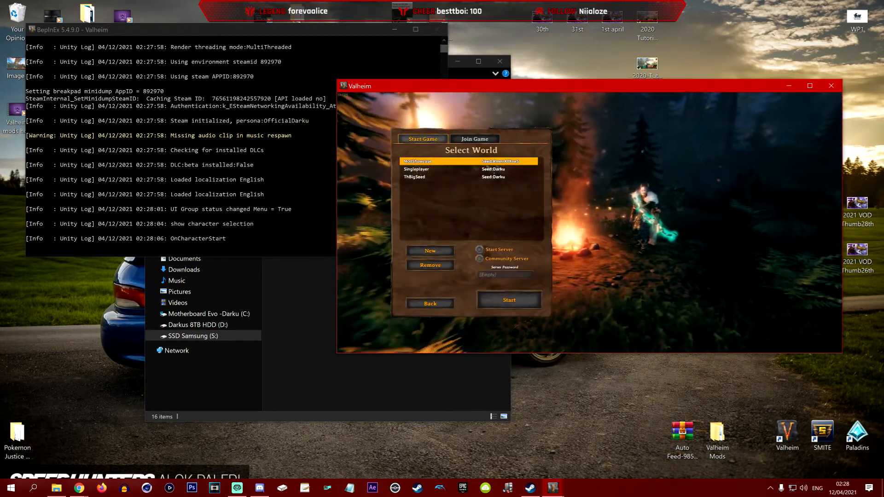
left_click(507, 300)
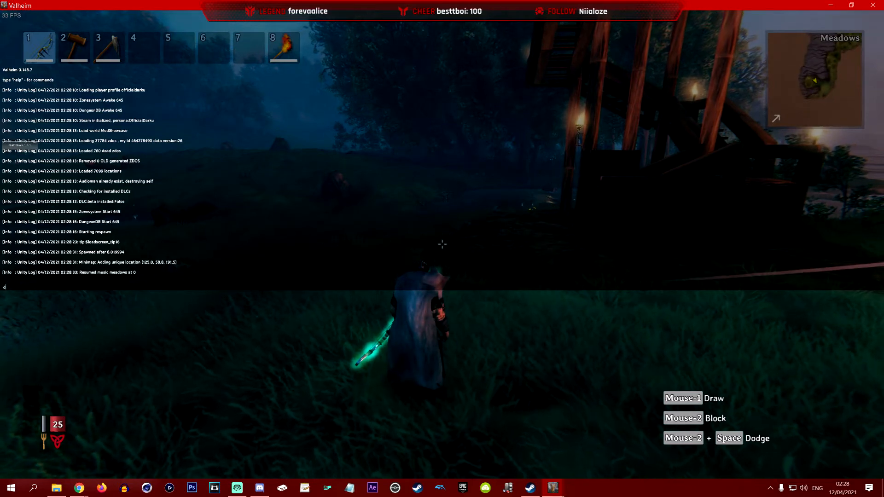
Step: Enable developer commands with devcommands in the F5 console
key("Return")
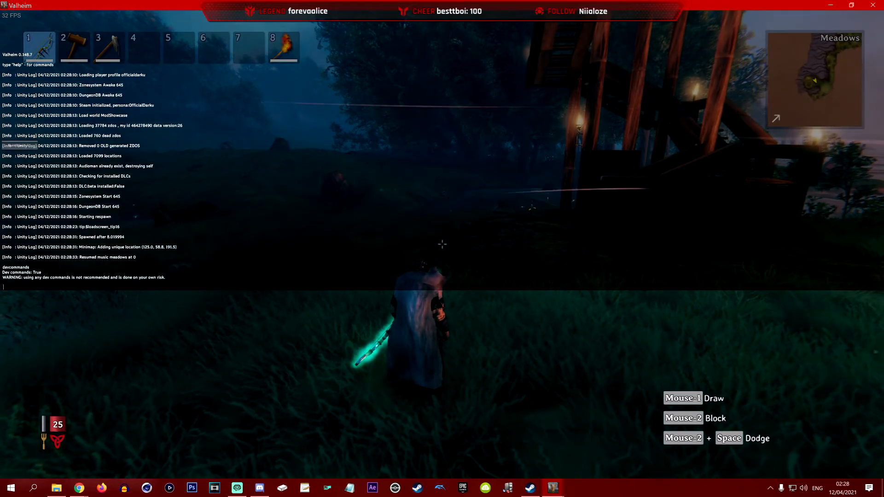
type("de")
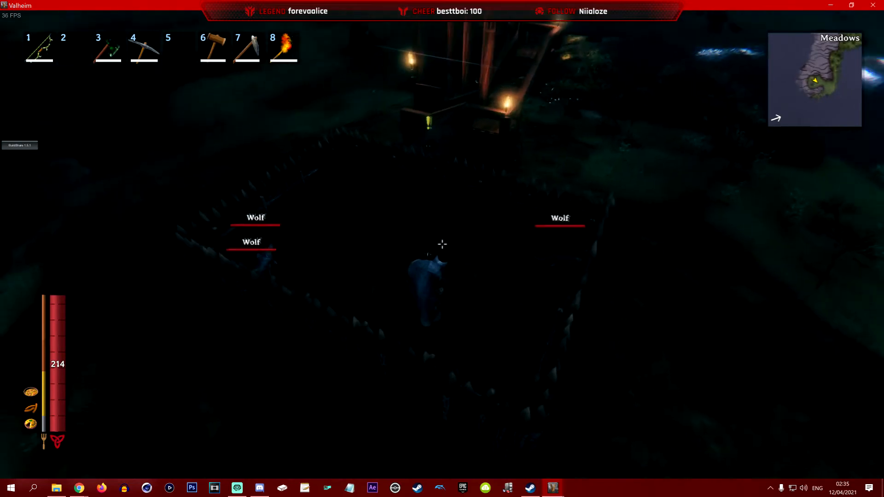
mouse_move(442, 244)
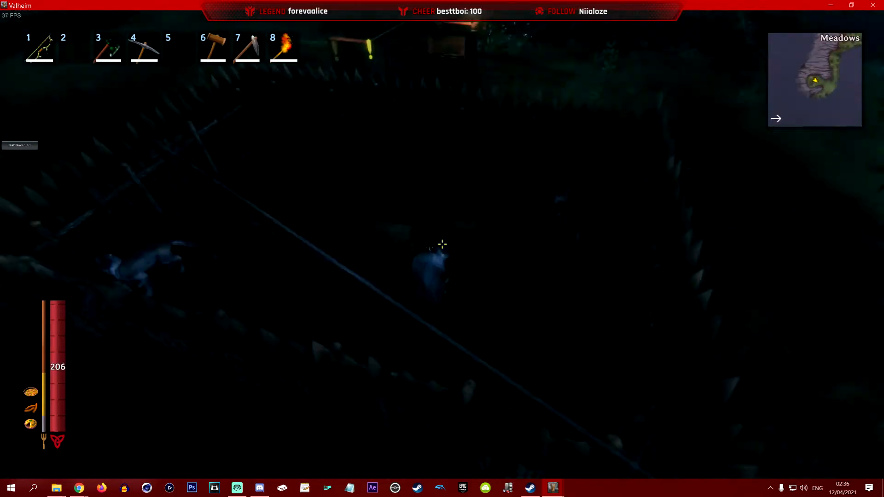
Step: Spawn RawMeat through the console and pick up twenty pieces of raw meat
key("tab")
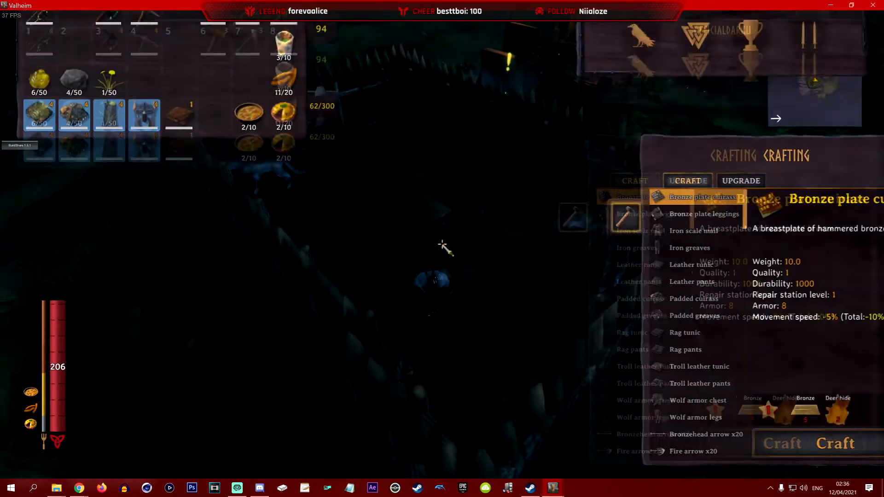
key("Escape")
type("spawn R")
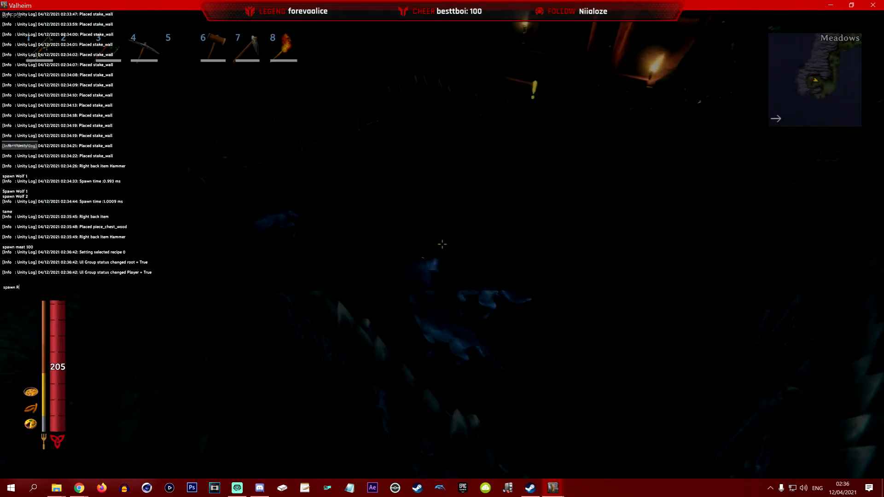
type("awMeat")
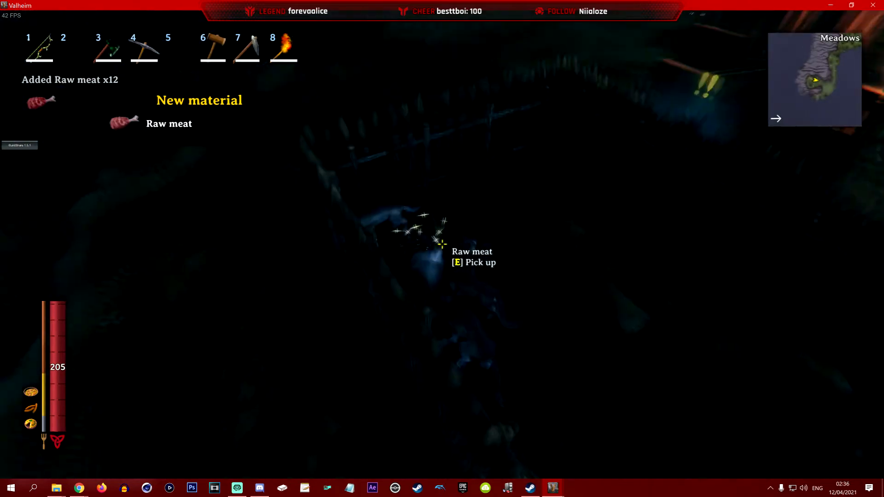
key("e")
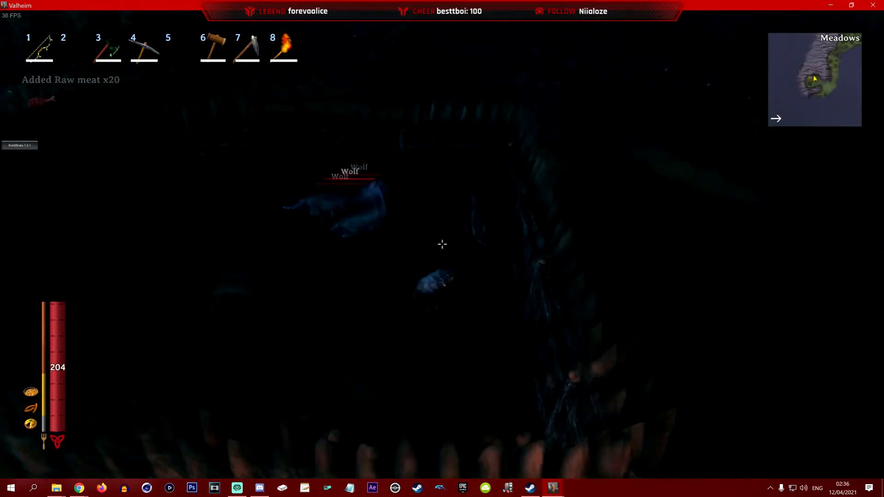
key("e")
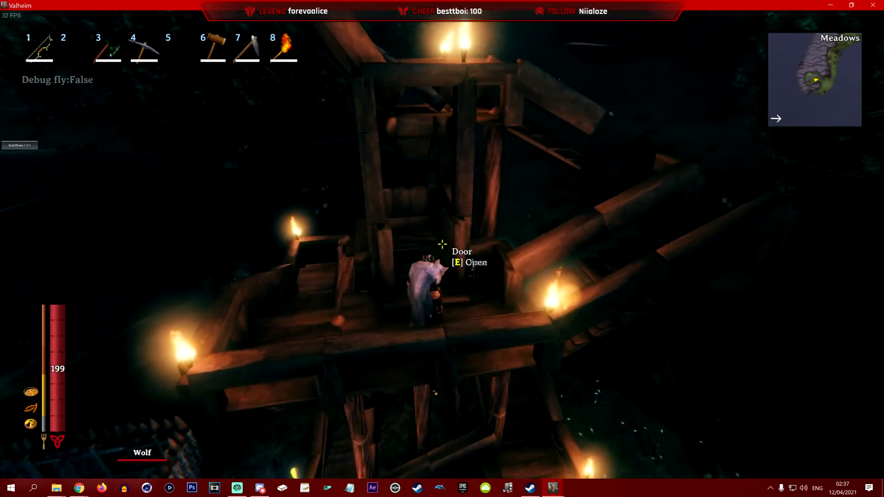
Step: Climb down into the wolf pen and equip the torch beside the chest
key("6")
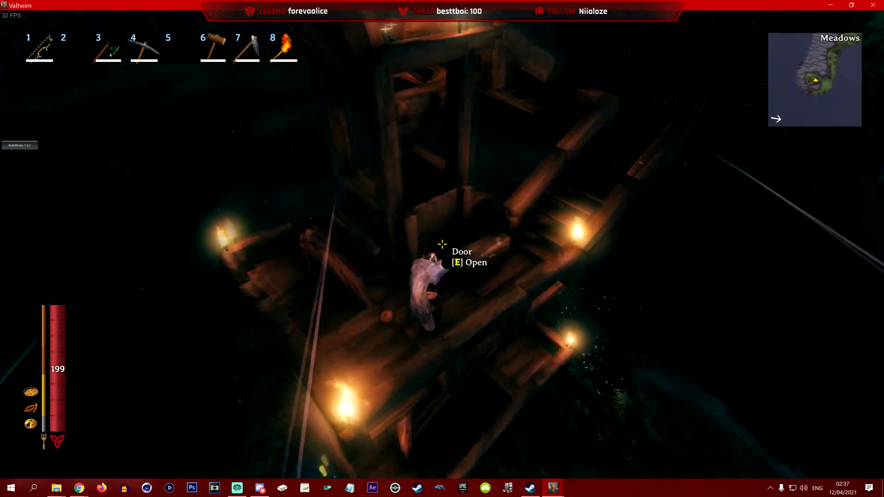
key("6")
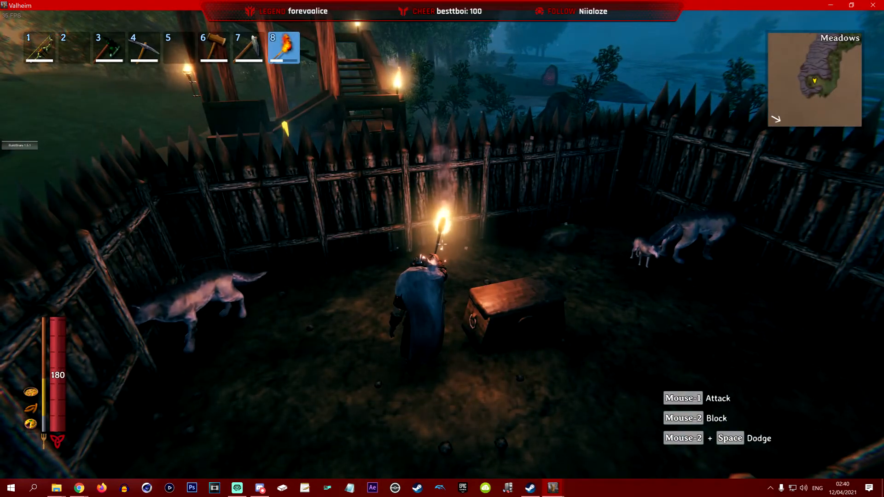
key("e")
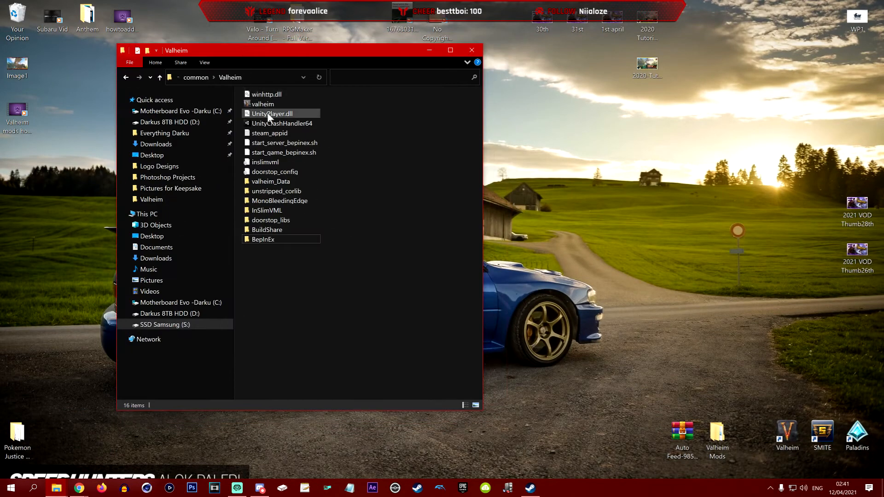
Step: Navigate into the BepInEx folder and then its config folder
left_click(263, 239)
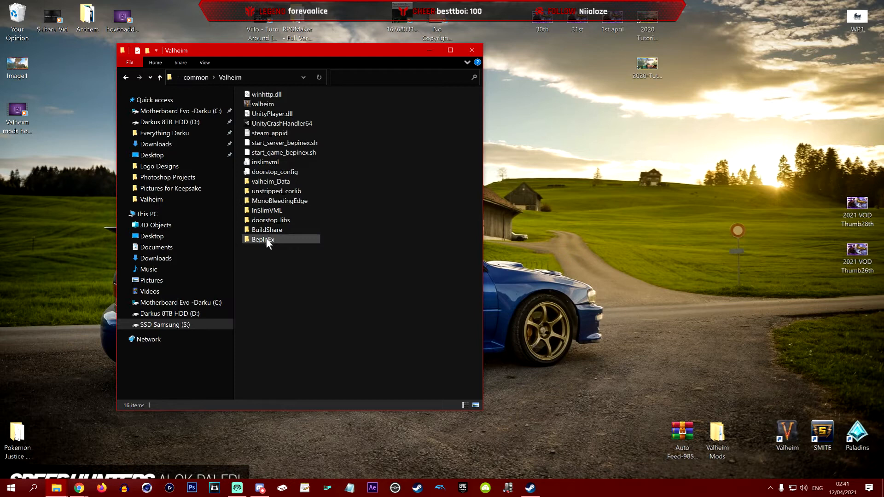
double_click(262, 238)
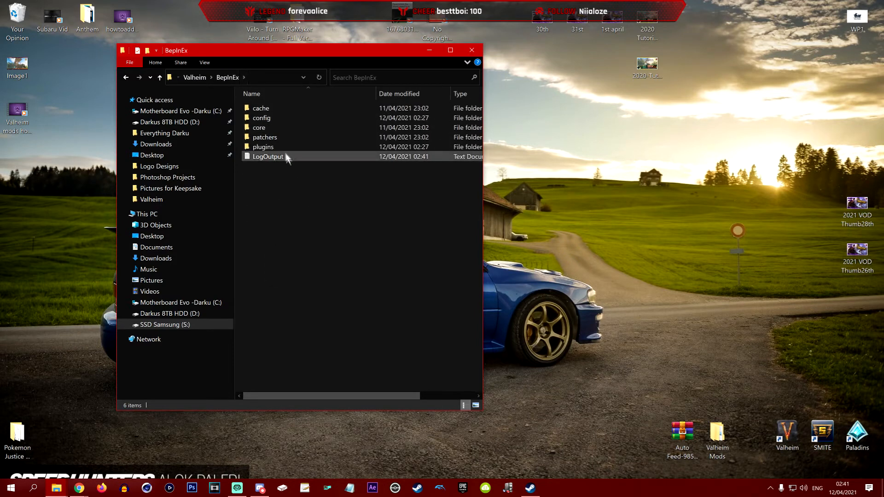
double_click(261, 118)
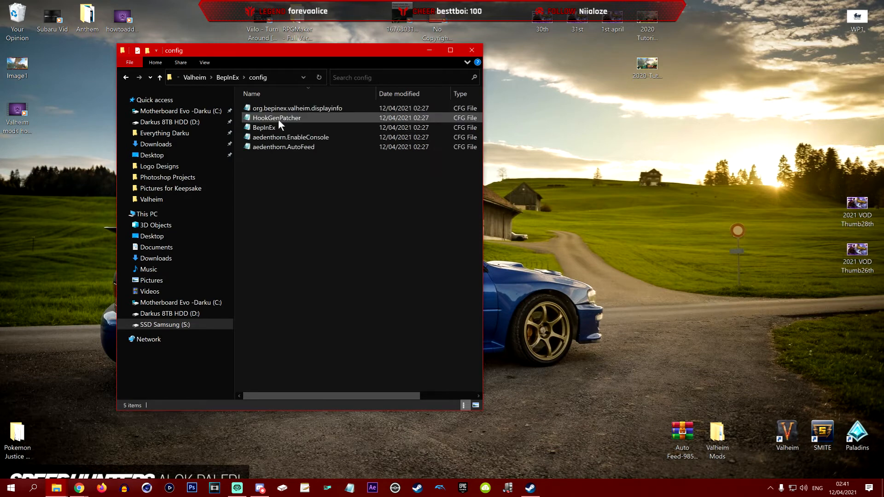
Step: Open the aedenthorn.AutoFeed config file with Notepad
left_click(290, 137)
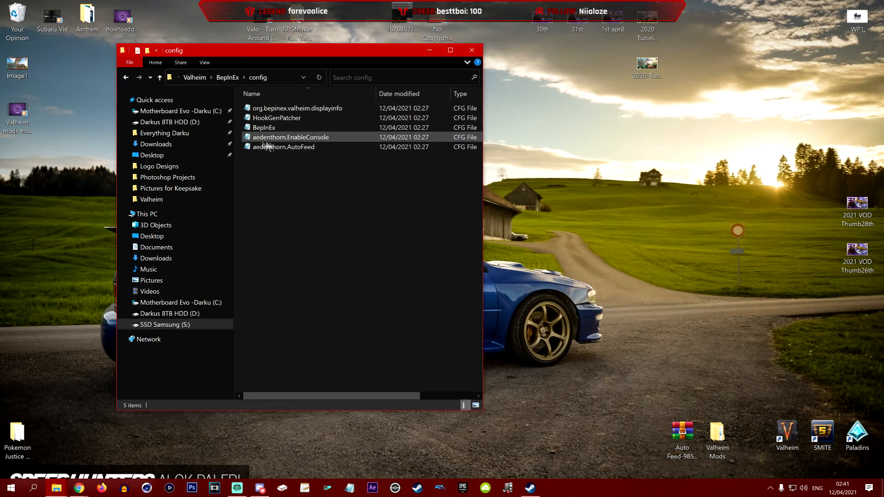
mouse_move(283, 146)
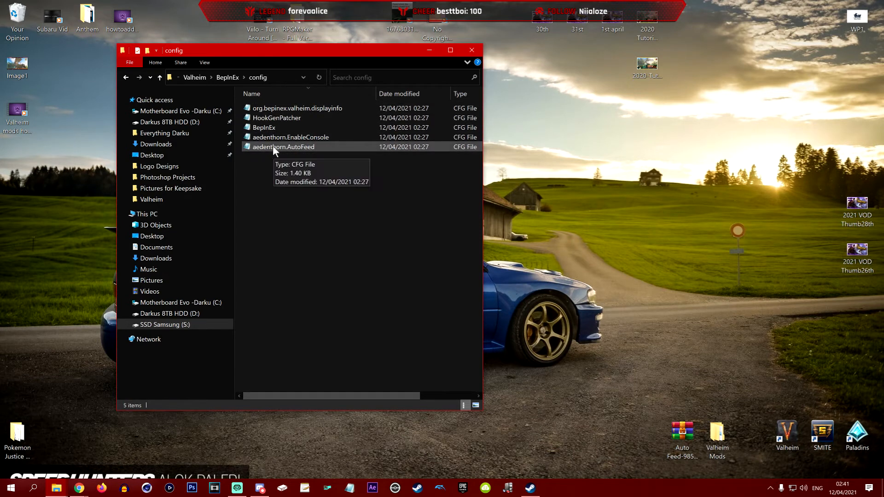
right_click(284, 146)
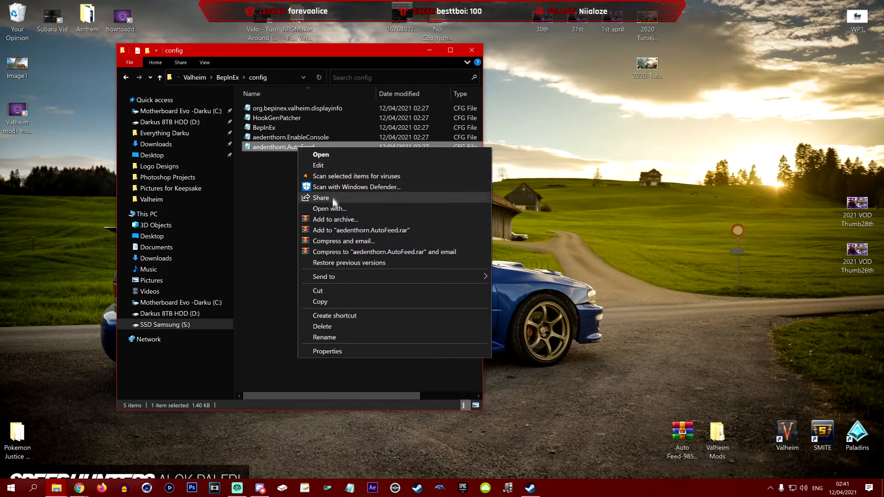
left_click(329, 209)
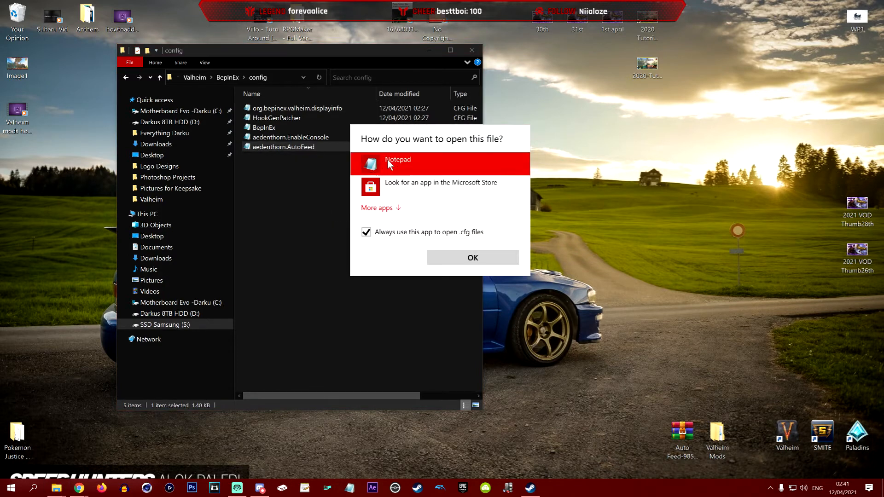
left_click(472, 257)
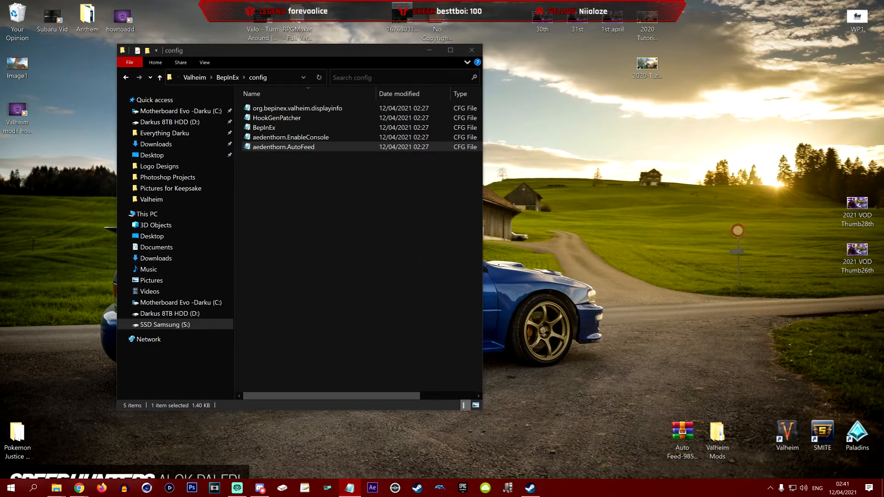
Step: Load the AutoFeed config in Notepad and point out FeedDisallowTypes and AnimalDisallowTypes
double_click(284, 146)
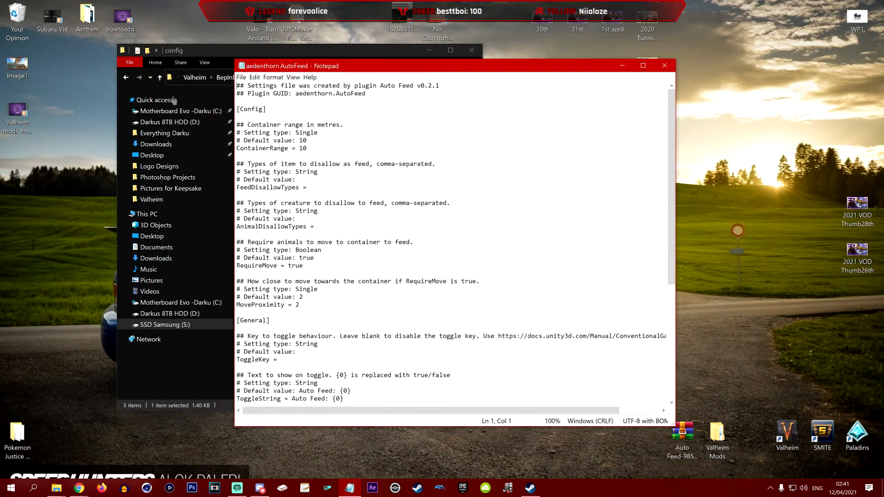
left_click(347, 203)
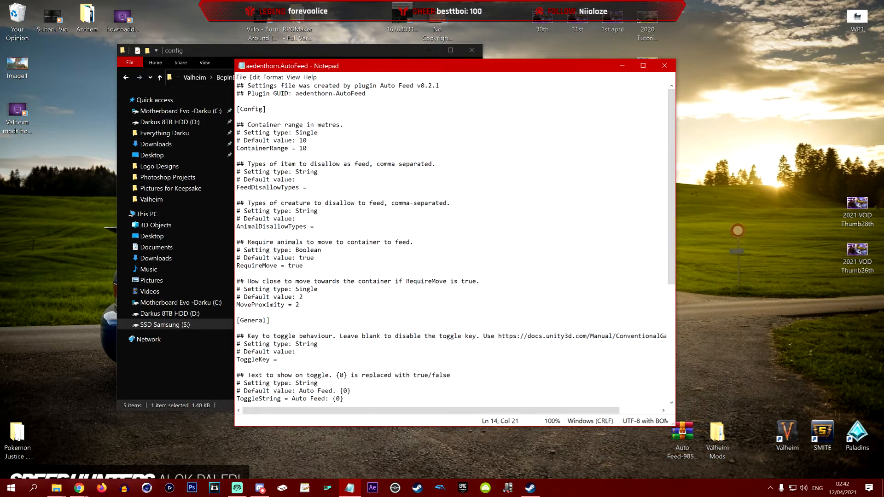
left_click(310, 187)
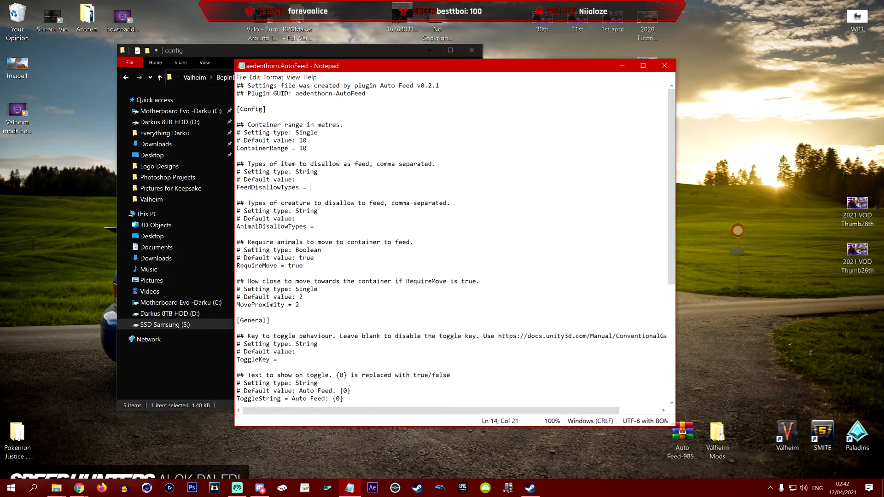
left_click(316, 226)
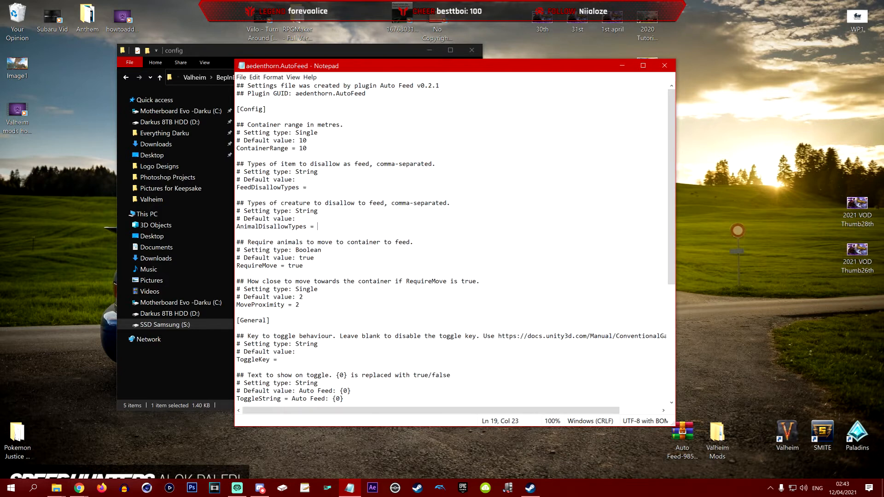
left_click(258, 257)
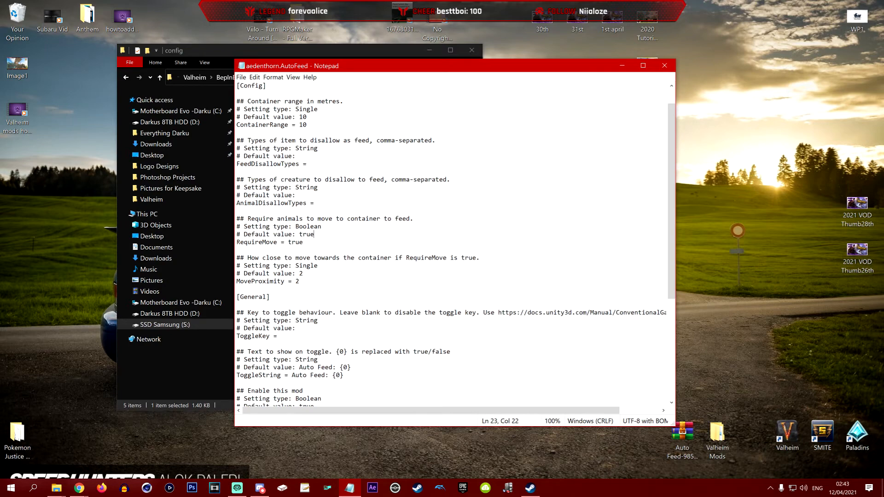
scroll("down", 3)
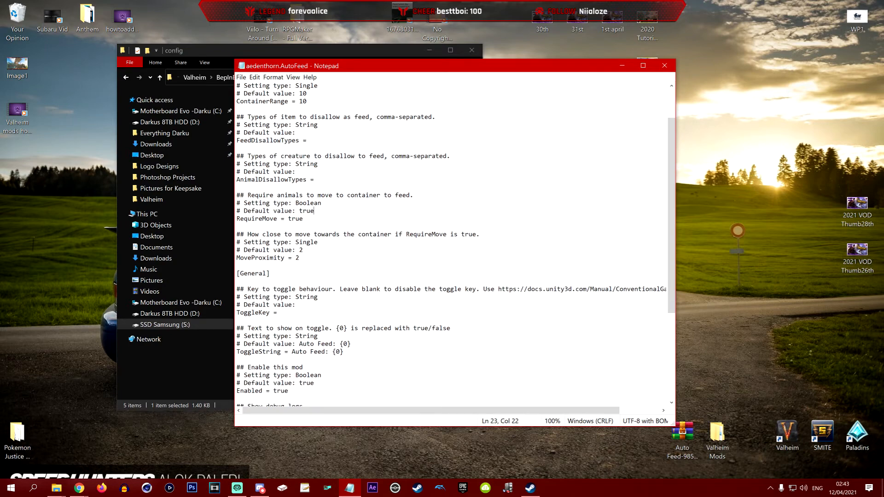
scroll("down", 3)
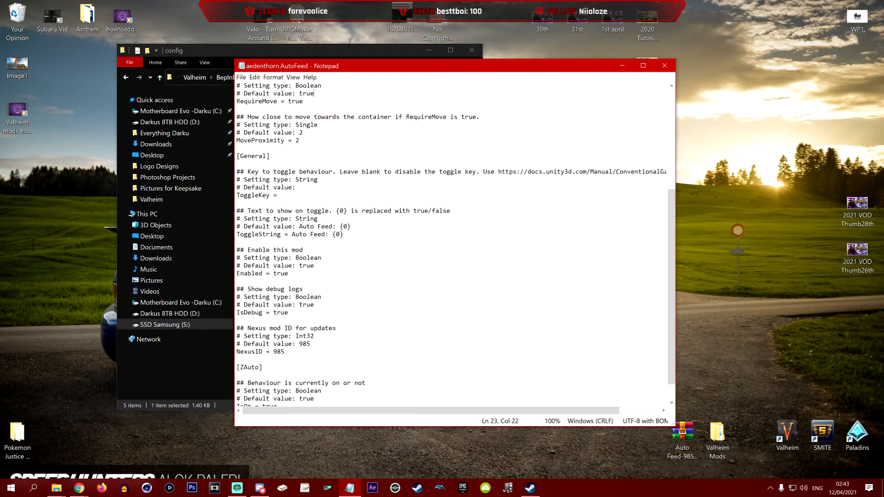
scroll("down", 3)
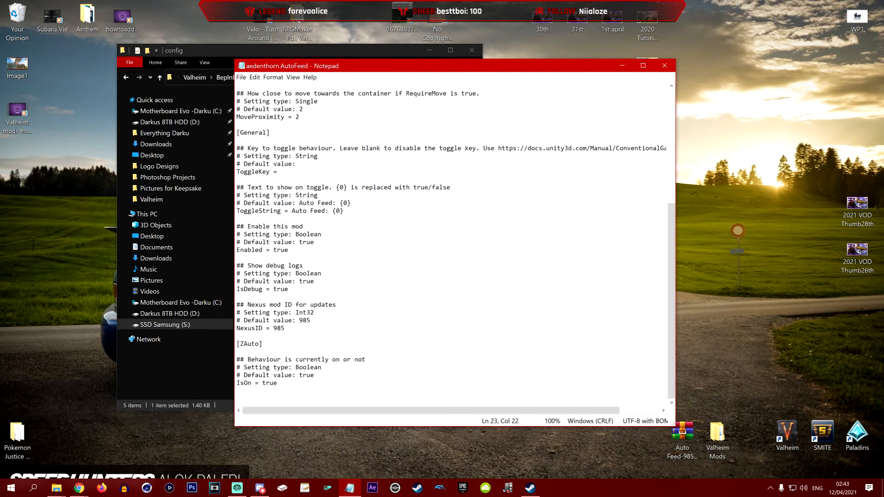
mouse_move(608, 78)
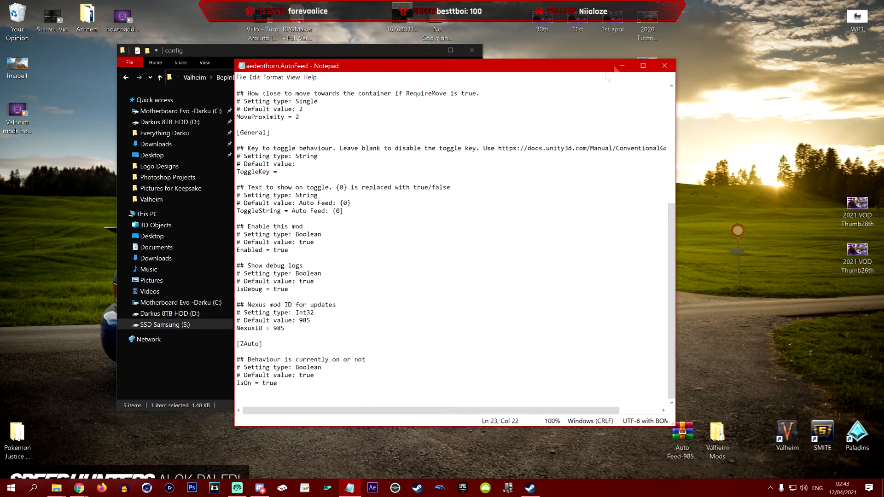
Step: Close Notepad and move the config folder window left and slightly up
left_click(664, 65)
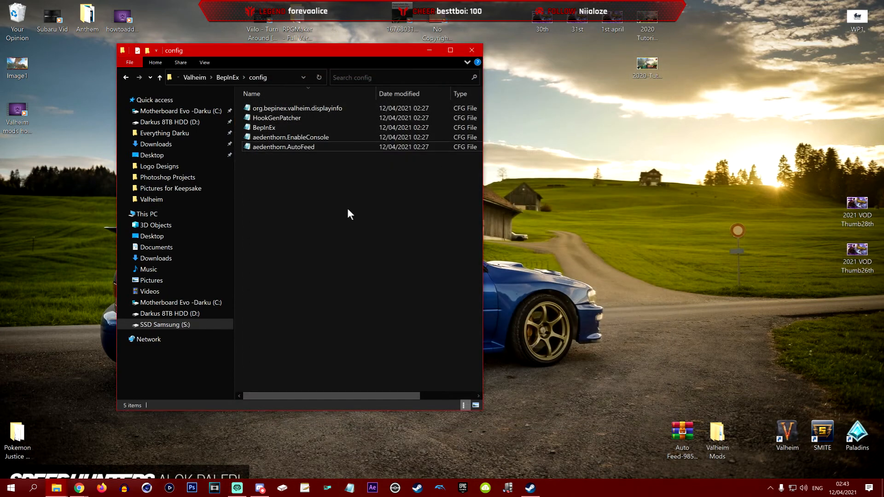
left_click(283, 147)
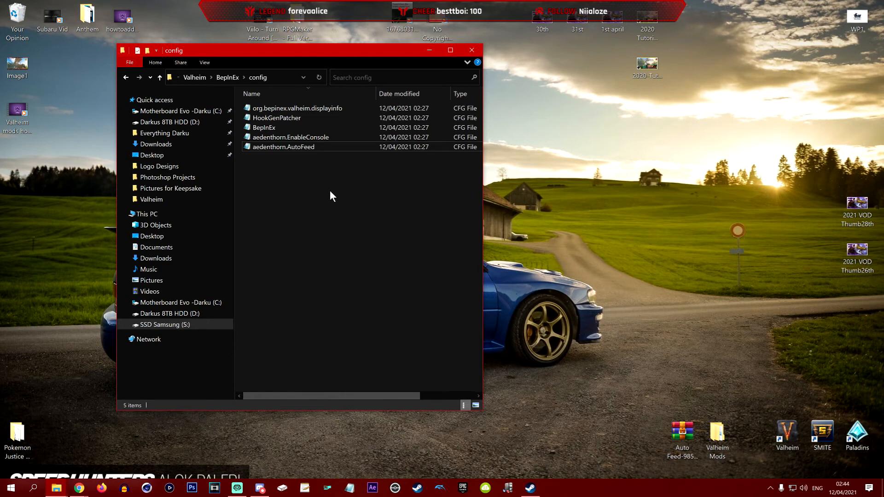
mouse_move(343, 248)
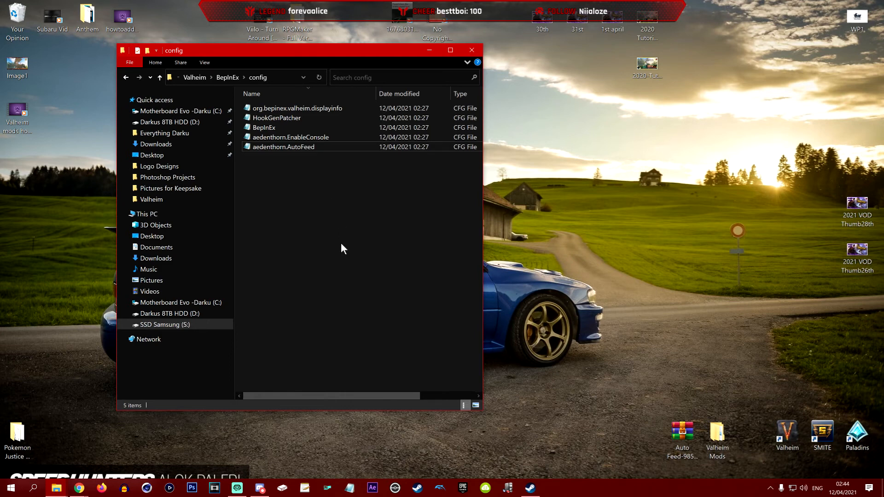
mouse_move(322, 45)
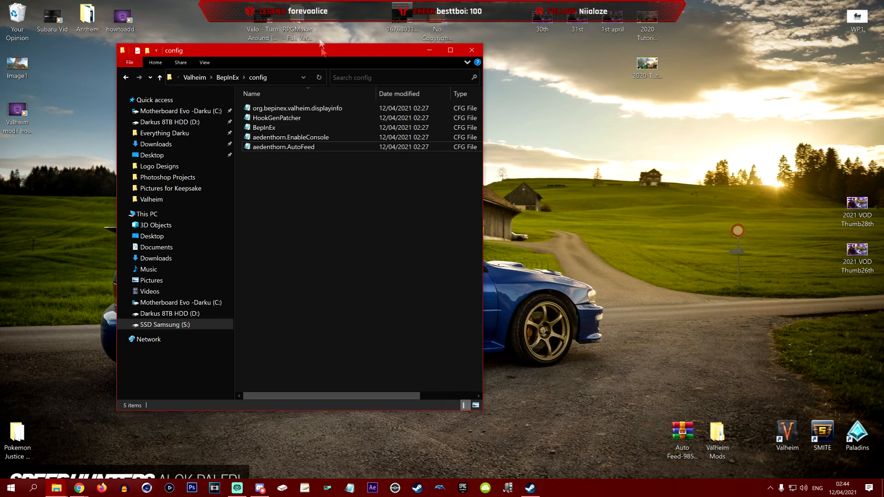
left_click_drag(299, 50, 220, 51)
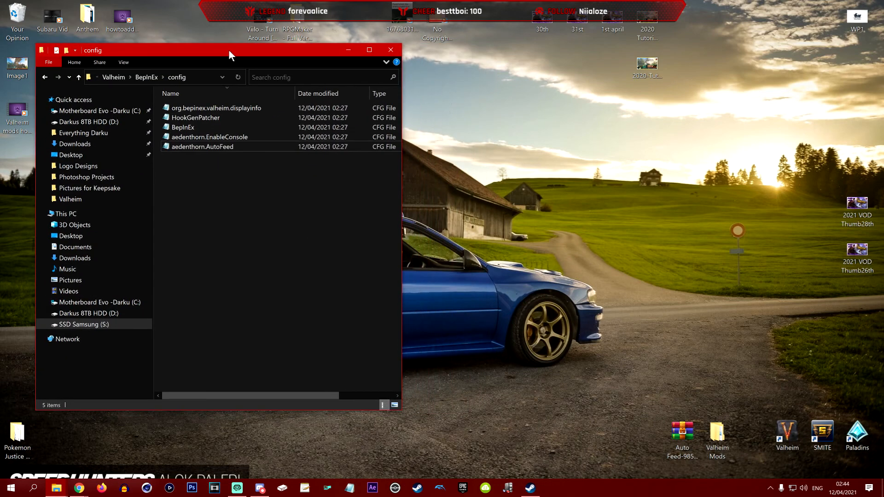
left_click_drag(229, 50, 228, 47)
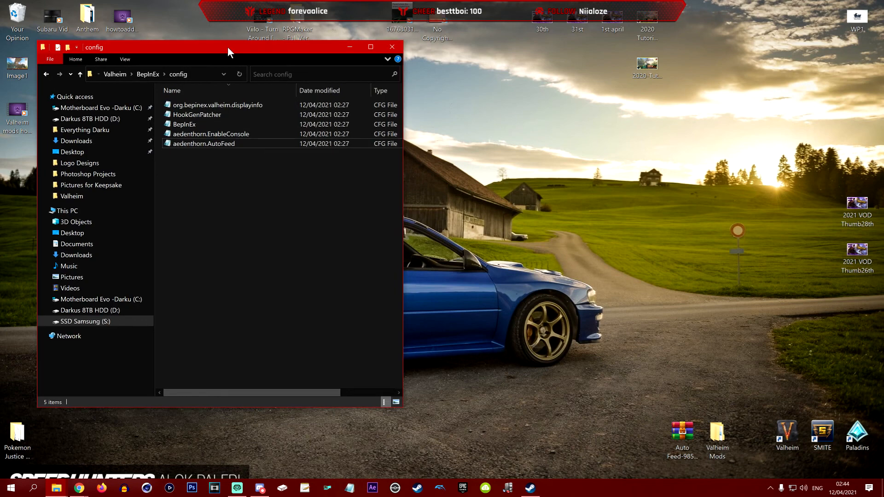